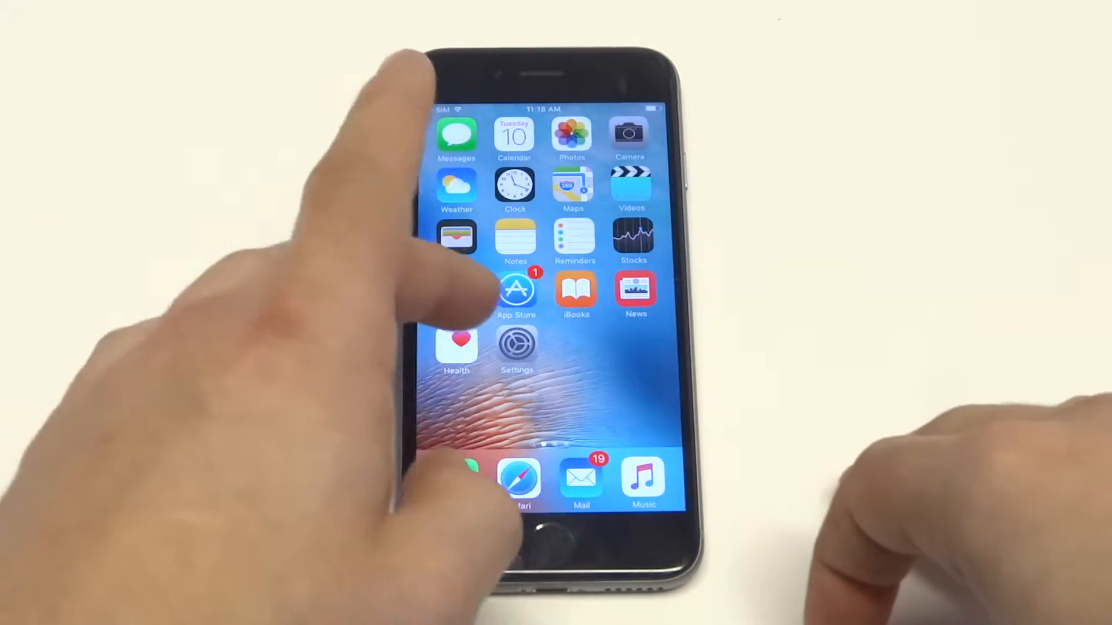
Step: Open the Settings app from the home screen, heading to General > Accessibility
{"action": "left_click", "coordinate": [517, 347]}
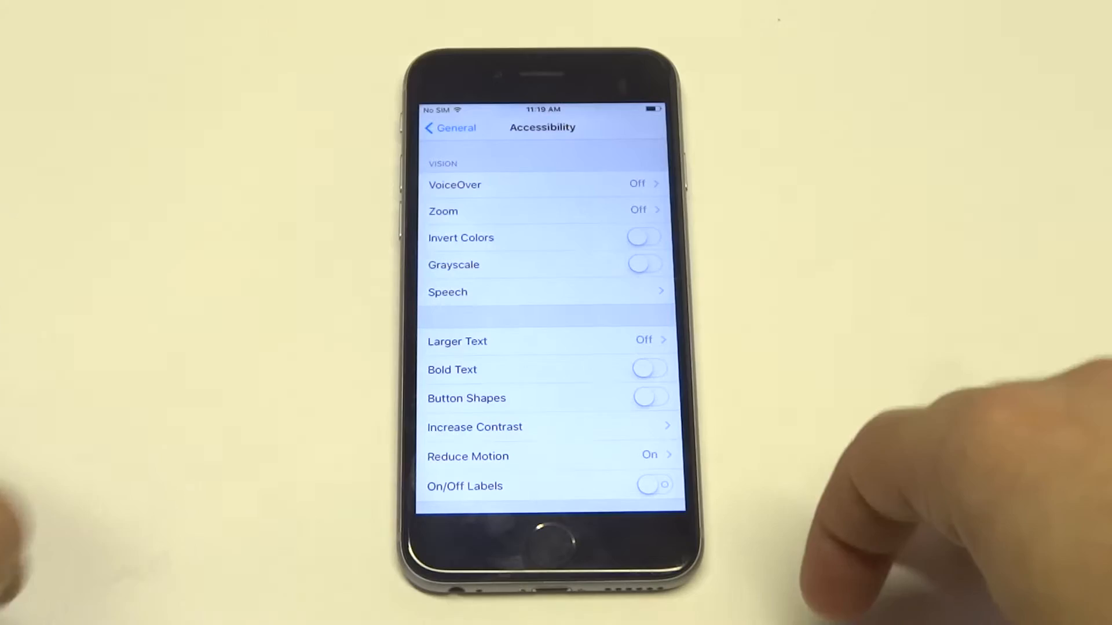
{"action": "left_click", "coordinate": [644, 237]}
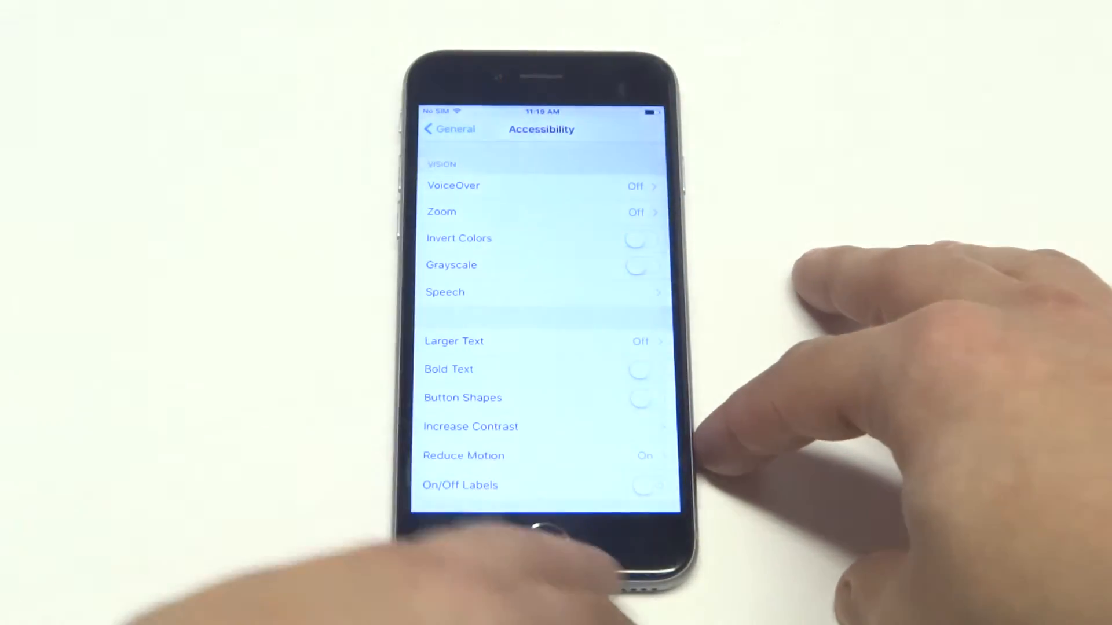
Step: Press the Home button to exit Settings to the home screen
{"action": "left_click", "coordinate": [542, 539]}
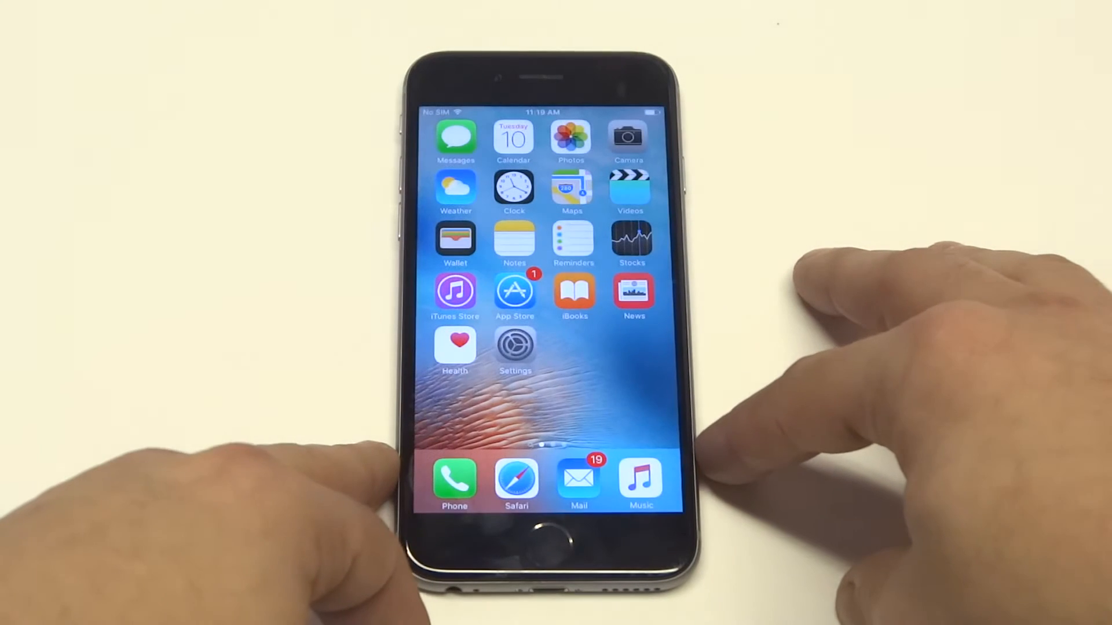